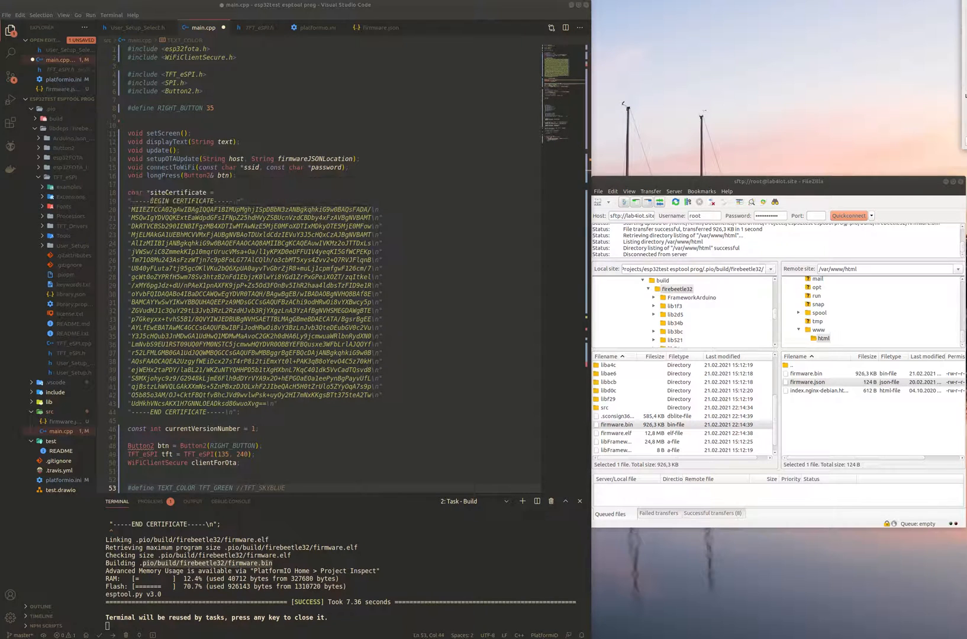
# Review the startup OTA check in main.cpp pointing at firmware.json on the lab server.
pyautogui.scroll(-3)
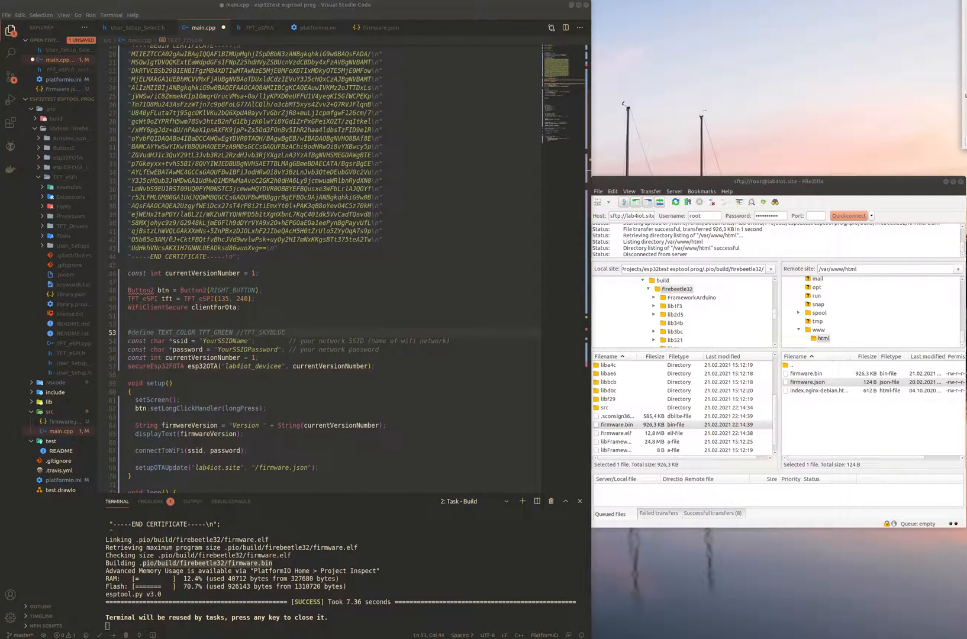
pyautogui.click(253, 274)
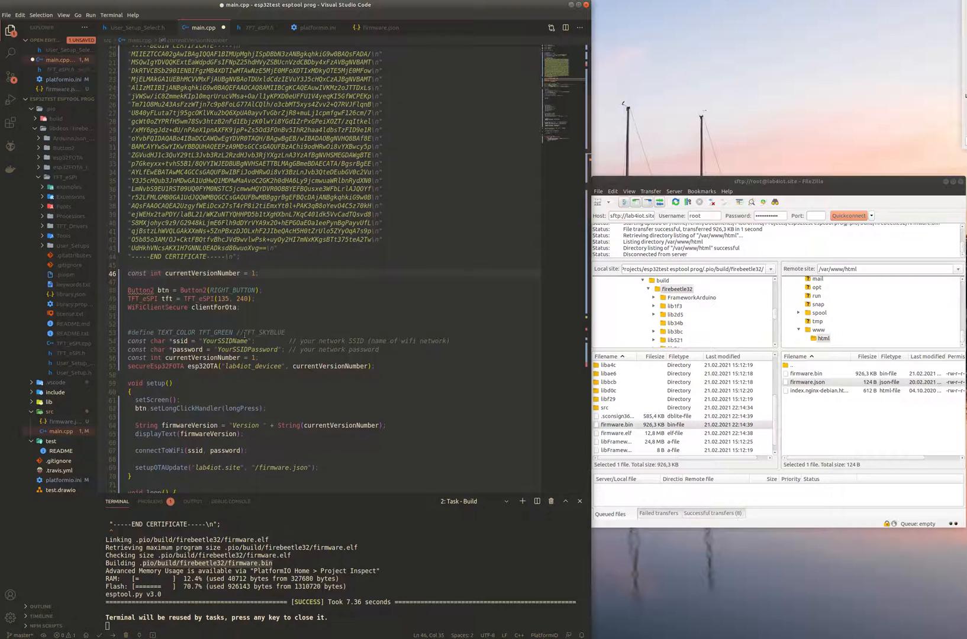
pyautogui.scroll(3)
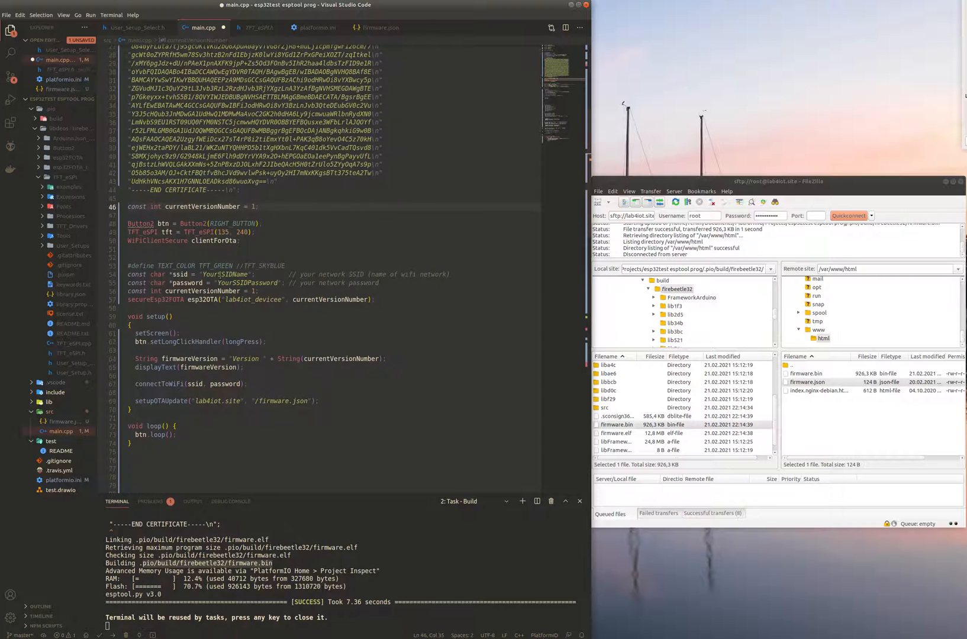
pyautogui.doubleClick(225, 273)
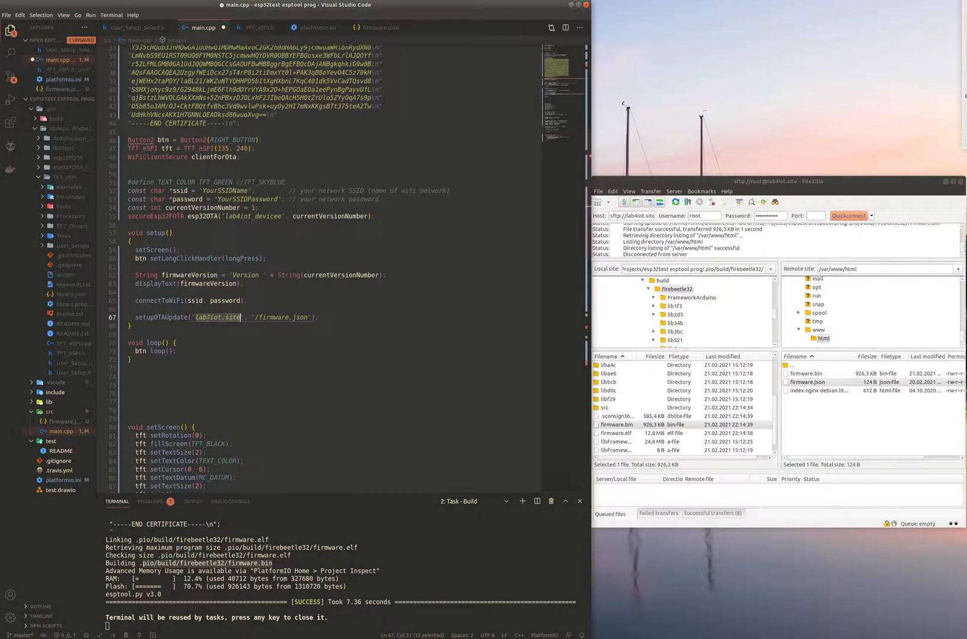
pyautogui.moveTo(289, 275)
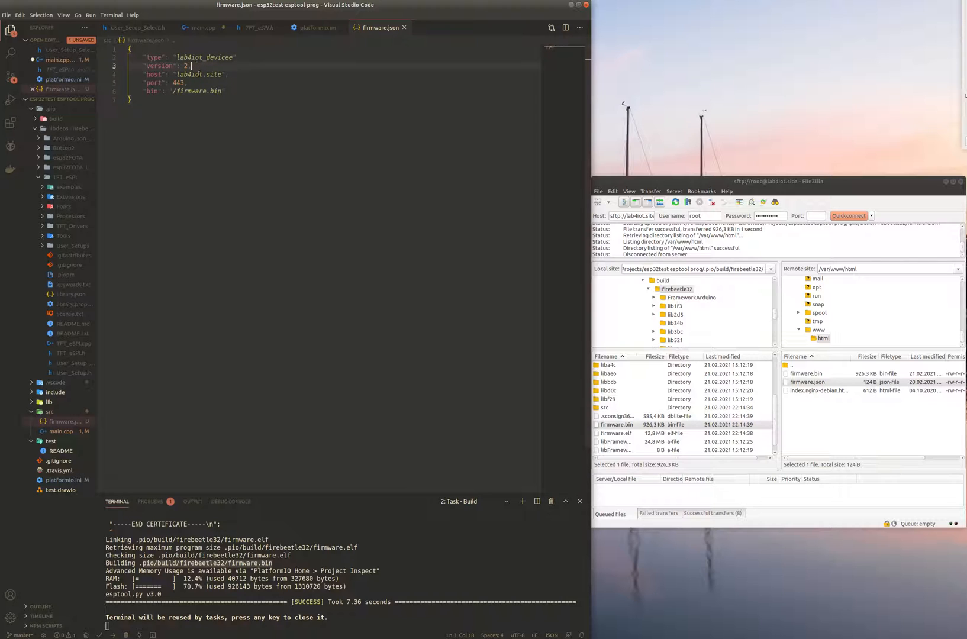
# Inspect the firmware.json values: lab4iot.site host, /firmware.bin path and the version entry.
pyautogui.doubleClick(198, 75)
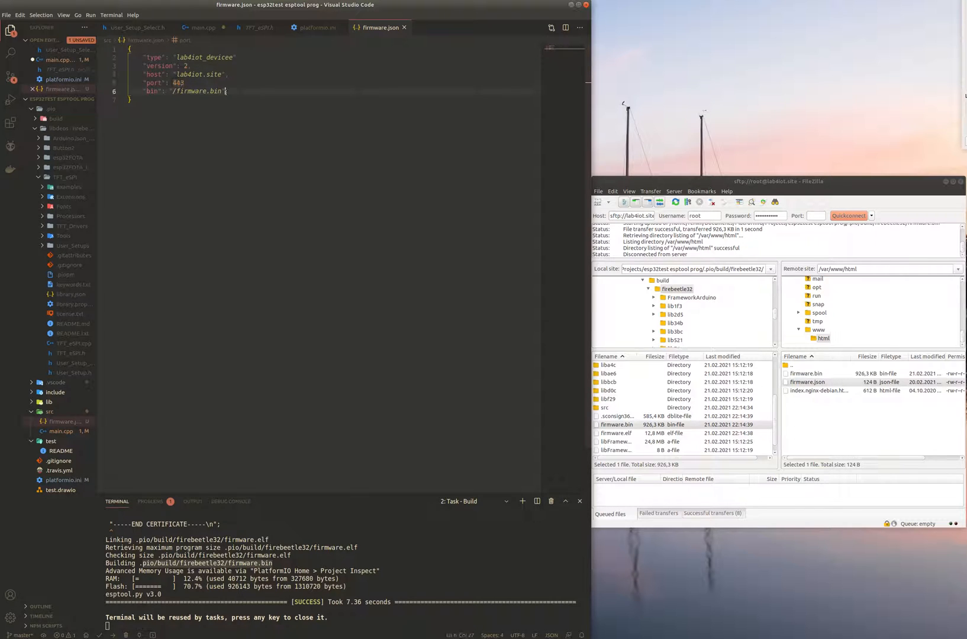
pyautogui.doubleClick(197, 91)
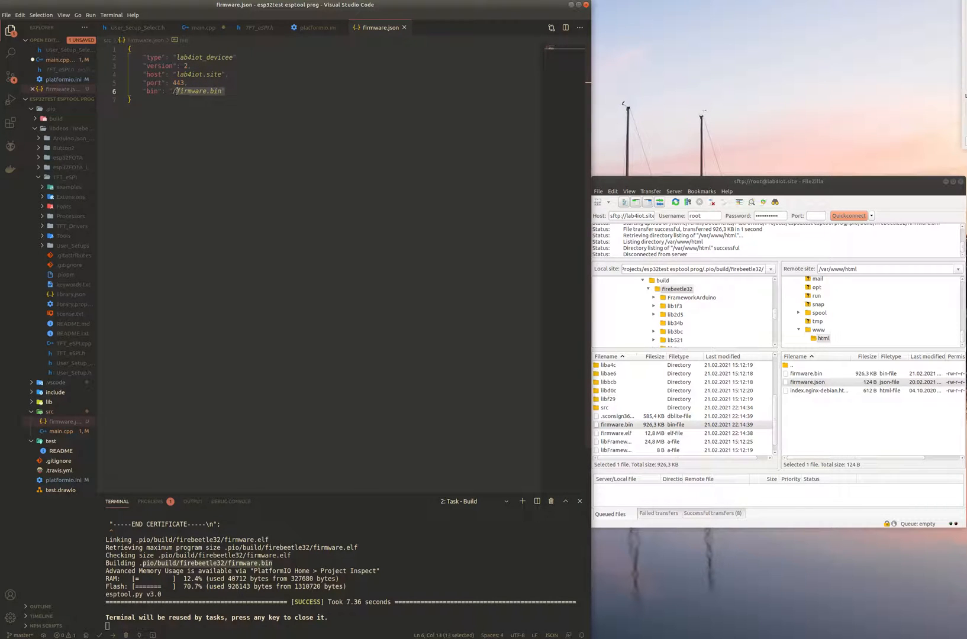
pyautogui.click(188, 83)
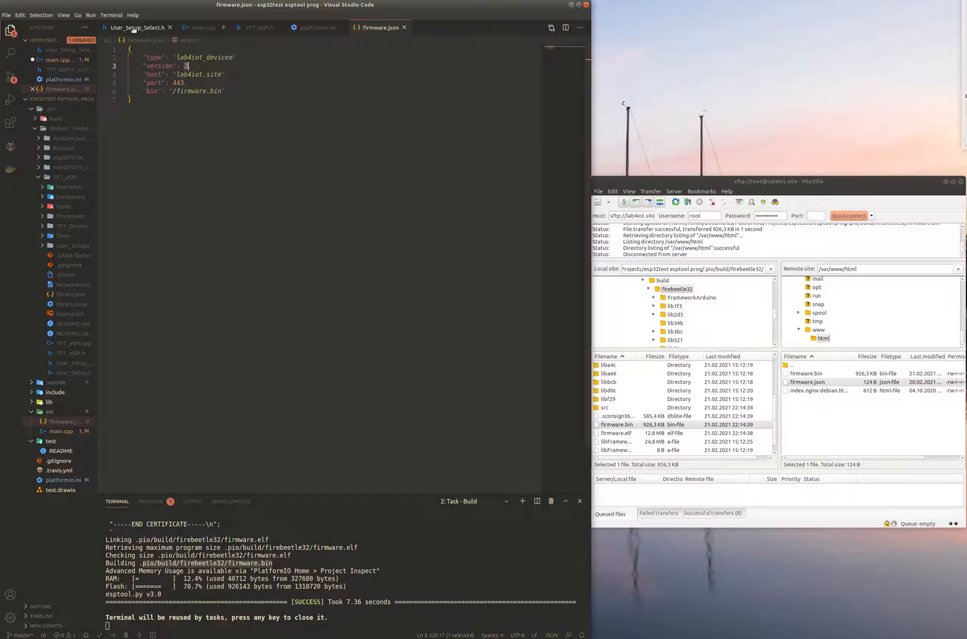
# Return to main.cpp and flash the version 1 firmware to the board with PlatformIO Upload.
pyautogui.click(201, 27)
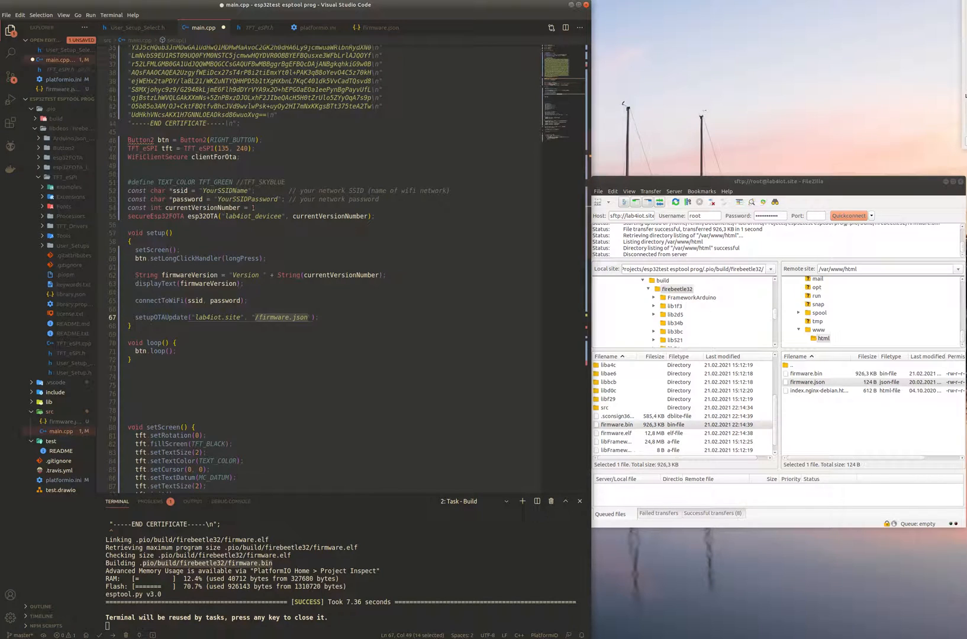
pyautogui.click(246, 208)
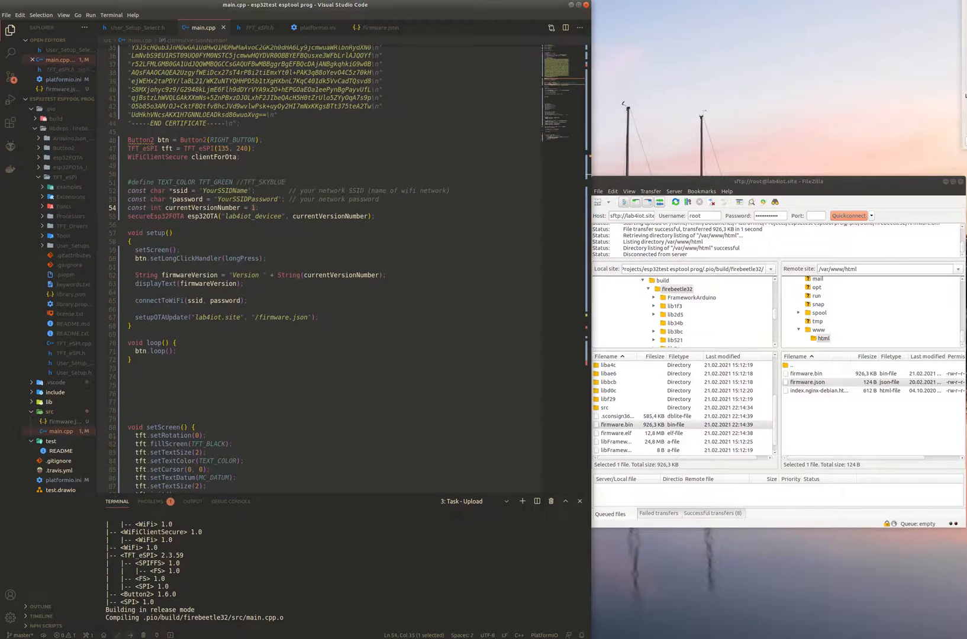
# Follow the upload log until the firmware is written, hash verified and the board reset.
pyautogui.scroll(-3)
pyautogui.write('2')
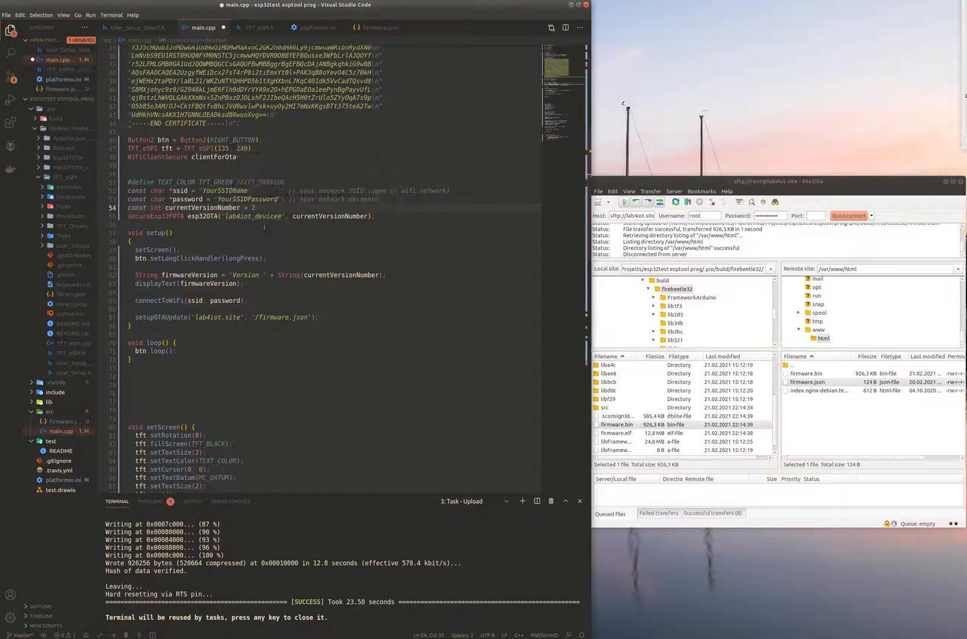
# Change the TEXT_COLOR define from TFT_GREEN to TFT_SKYBLUE for the version 2 build.
pyautogui.scroll(3)
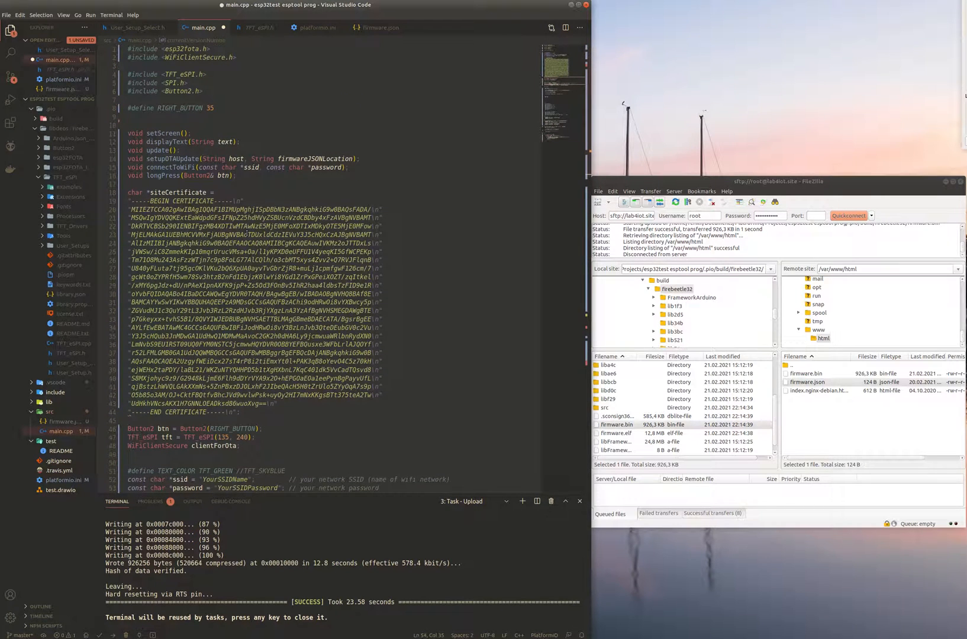
pyautogui.scroll(-3)
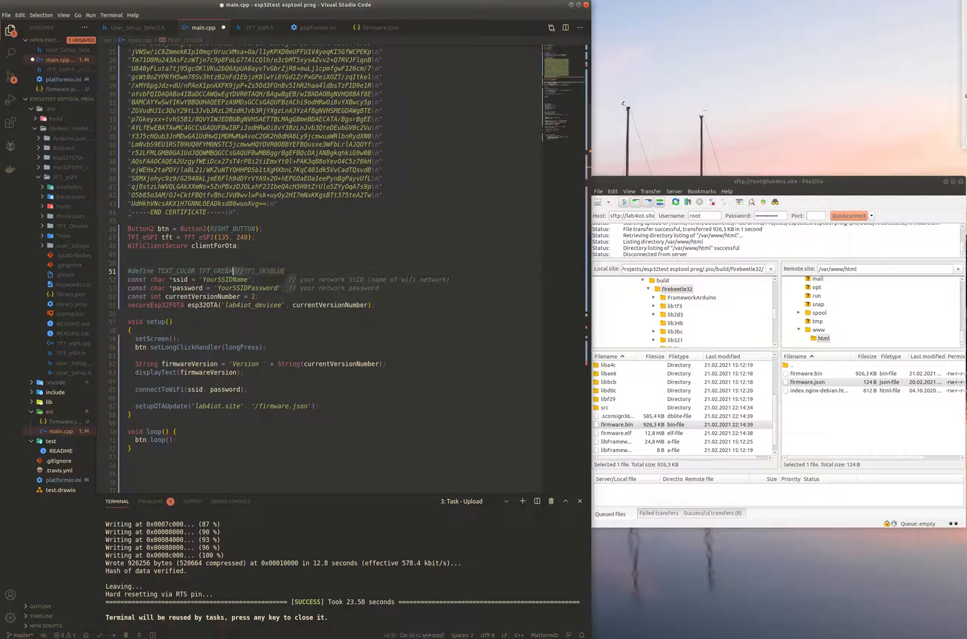
pyautogui.doubleClick(219, 271)
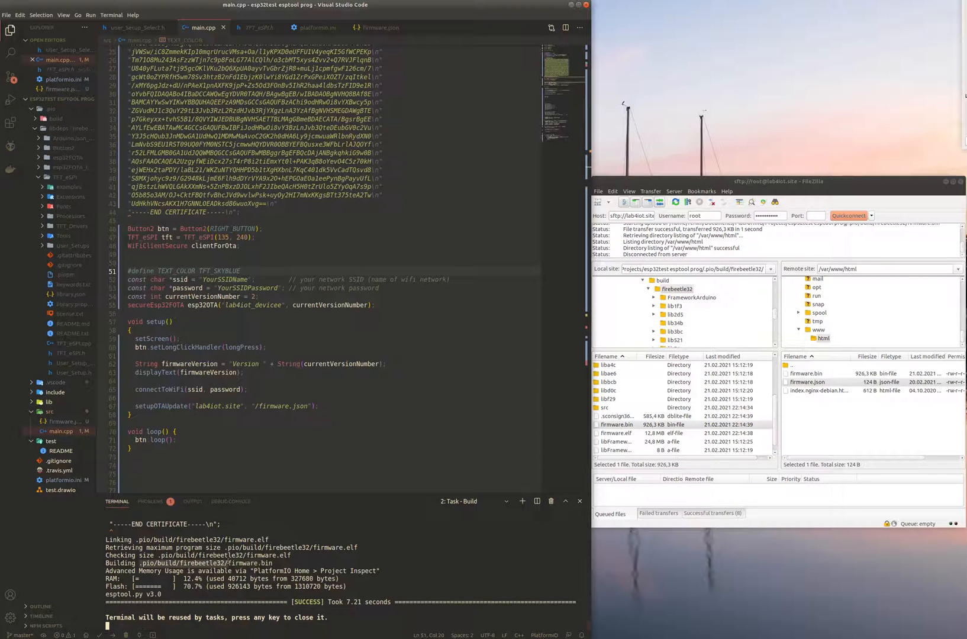
# Upload the rebuilt firmware.bin to /var/www/html in FileZilla, overwriting the old copy.
pyautogui.click(805, 382)
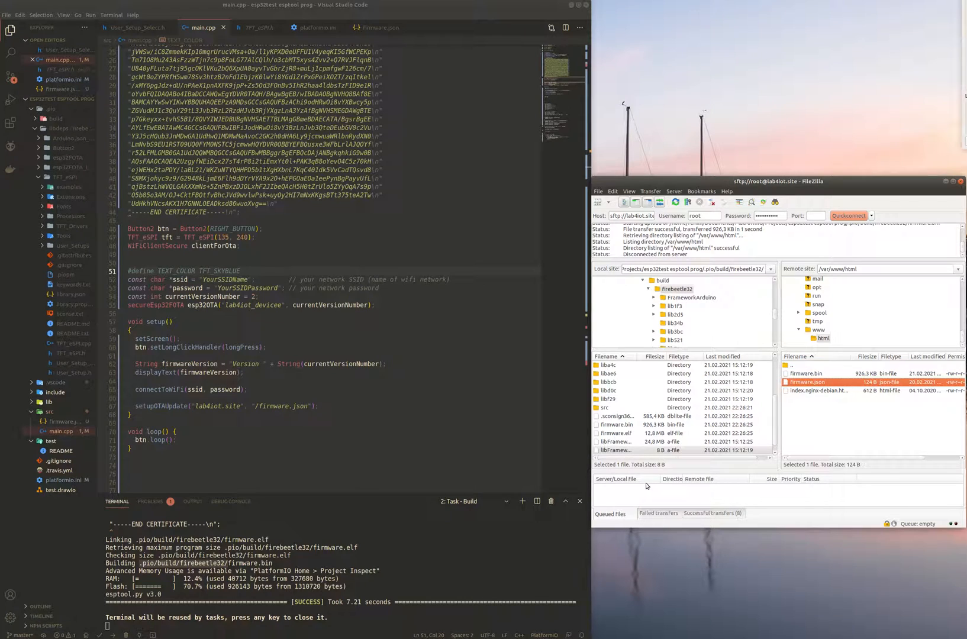
pyautogui.click(617, 425)
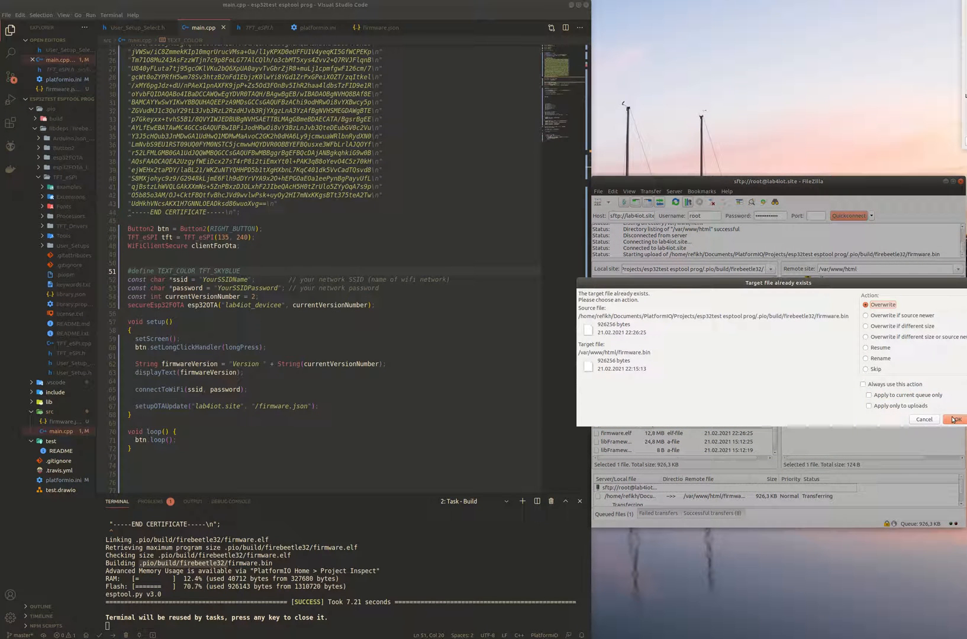
pyautogui.click(953, 419)
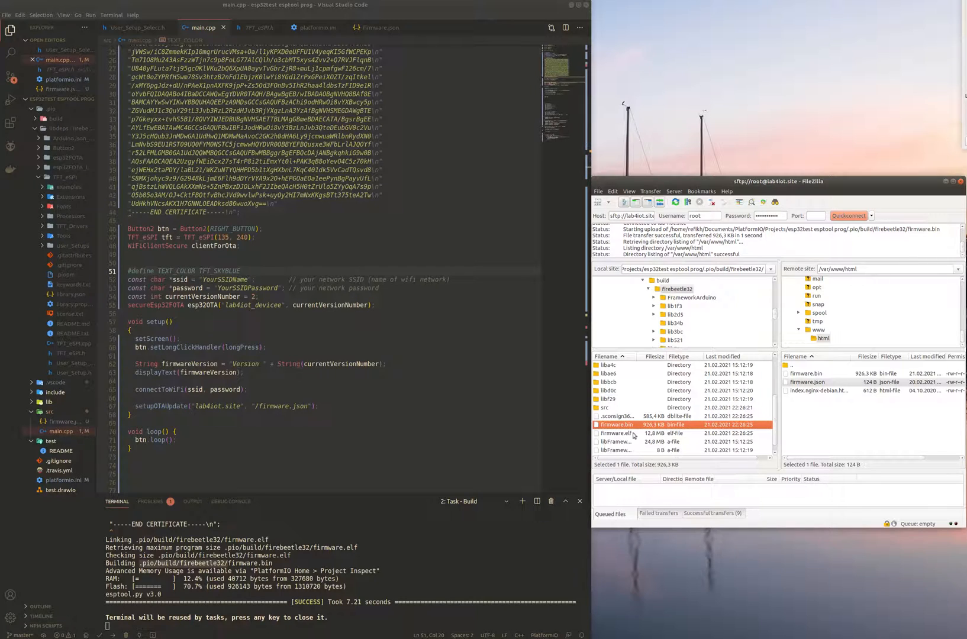
pyautogui.click(809, 381)
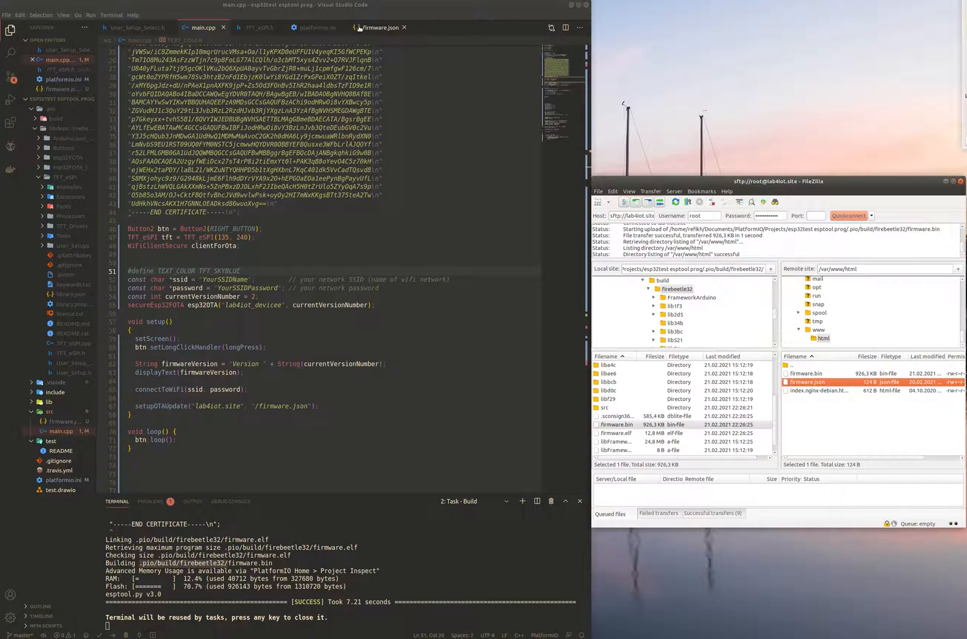
# Select the whole firmware.json manifest (version 2) and locate firmware.json in the server listing.
pyautogui.click(384, 27)
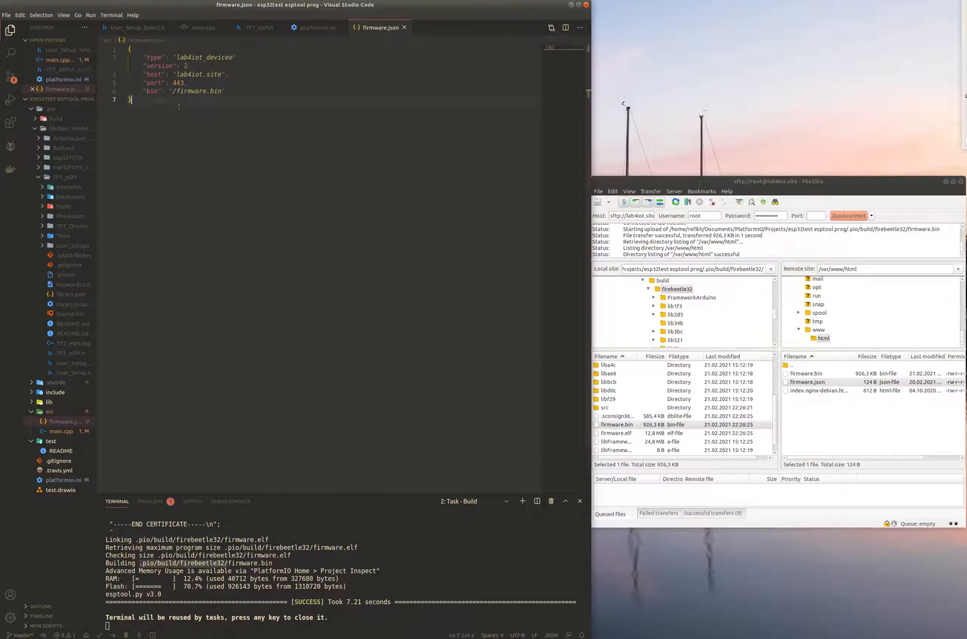
pyautogui.press('ctrl+a')
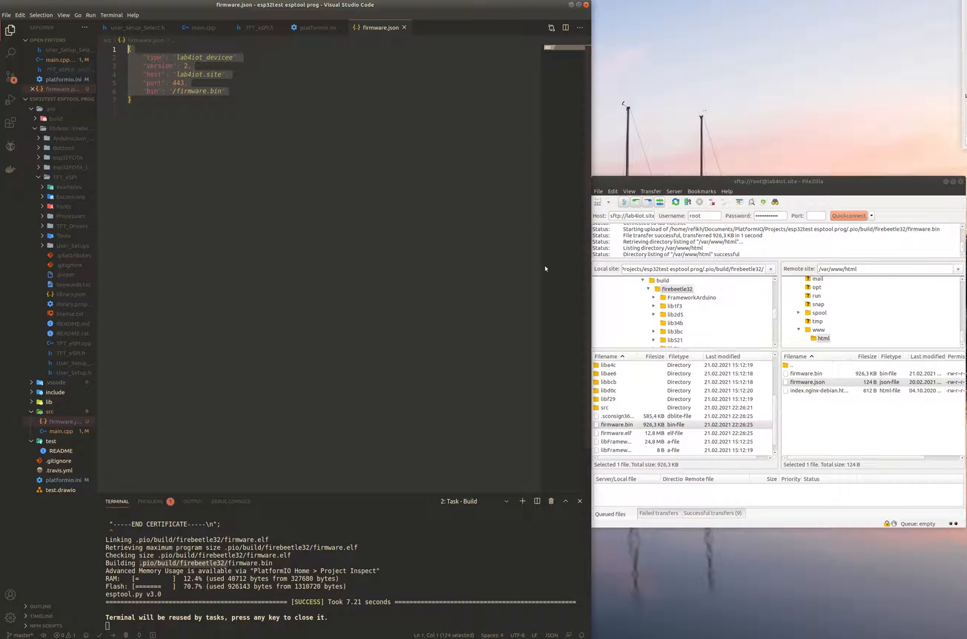
pyautogui.click(806, 383)
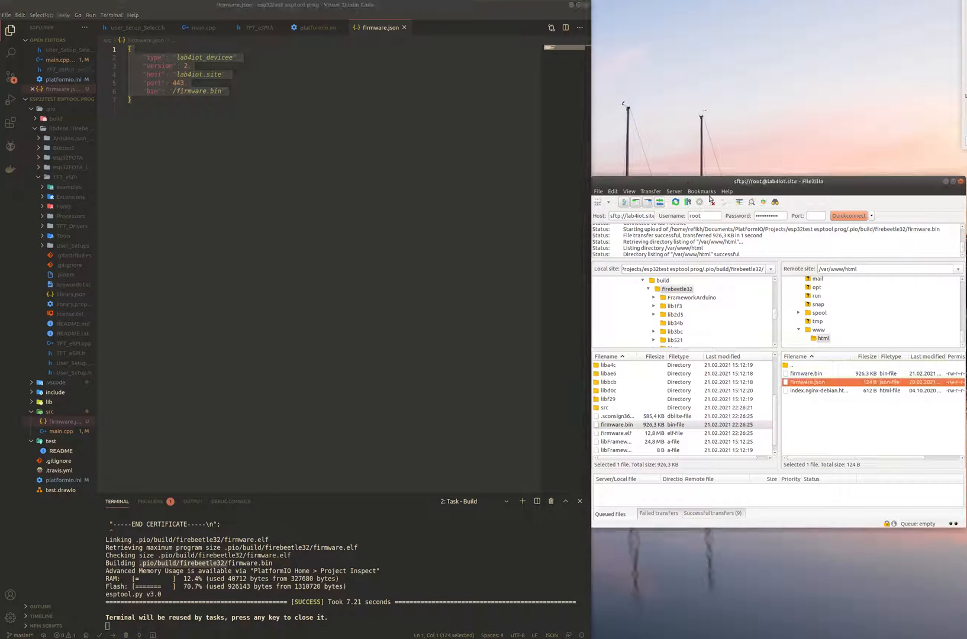